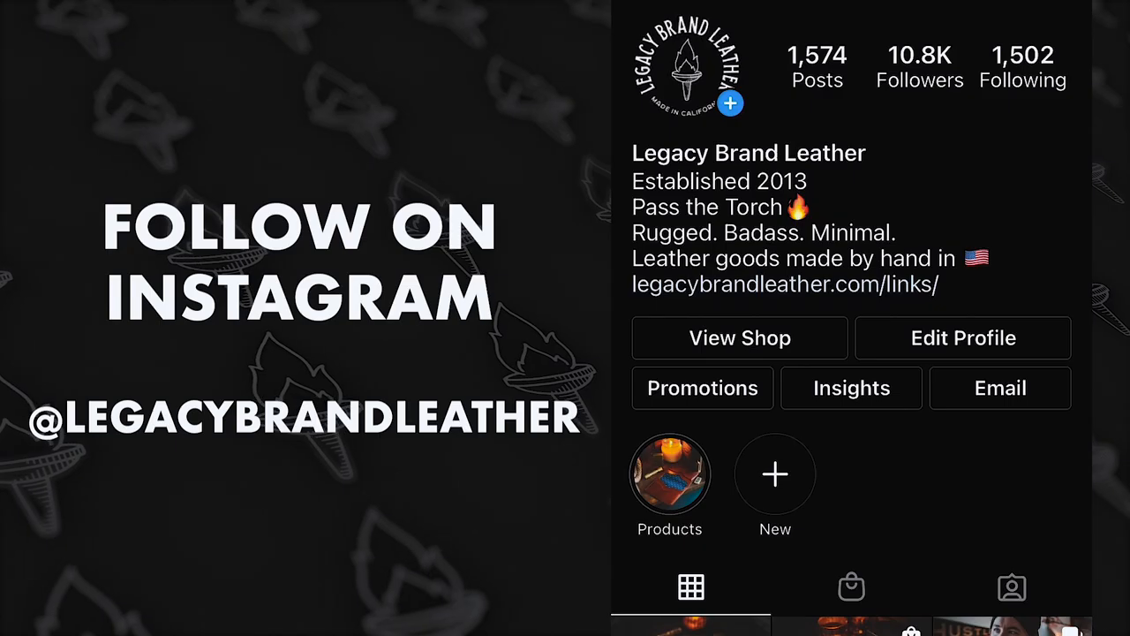
{"action": "scroll", "scroll_direction": "down", "scroll_amount": 3}
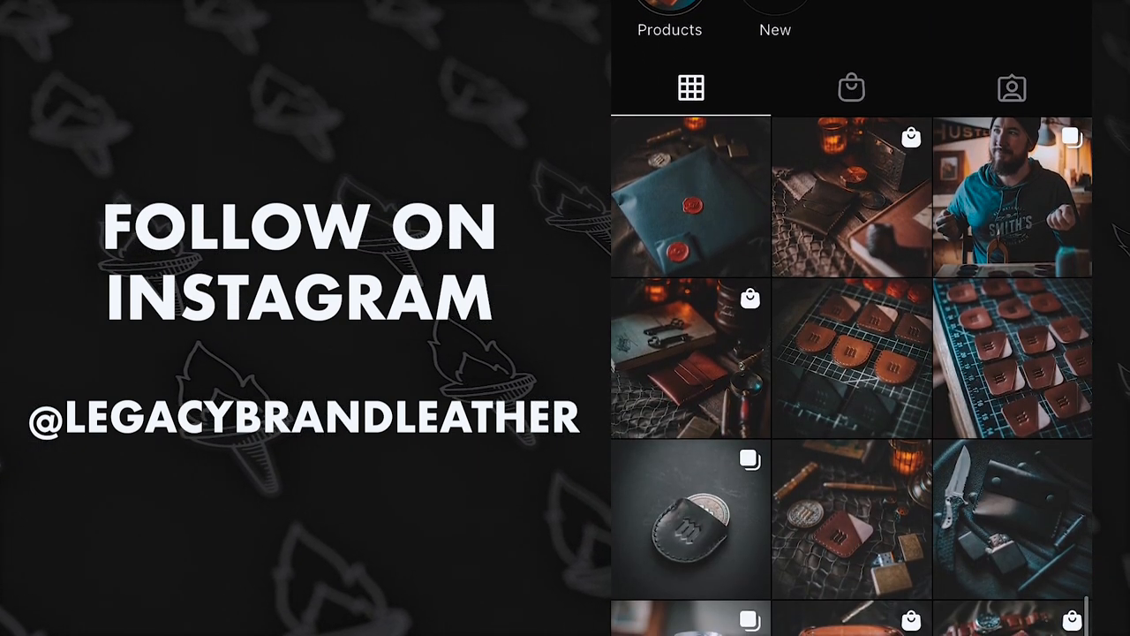